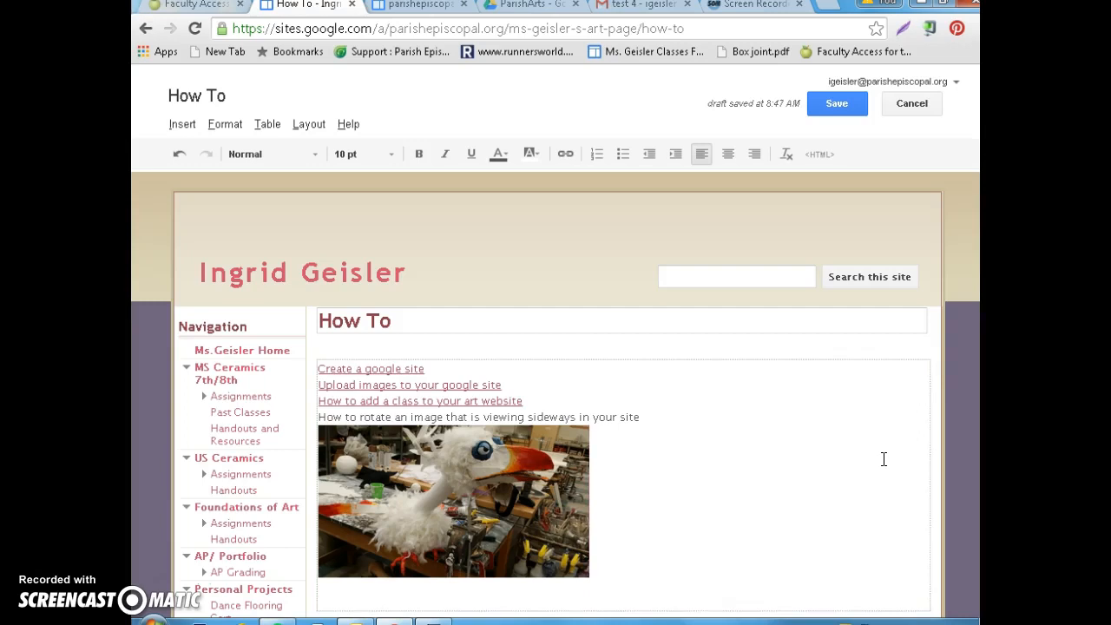
pyautogui.moveTo(376, 541)
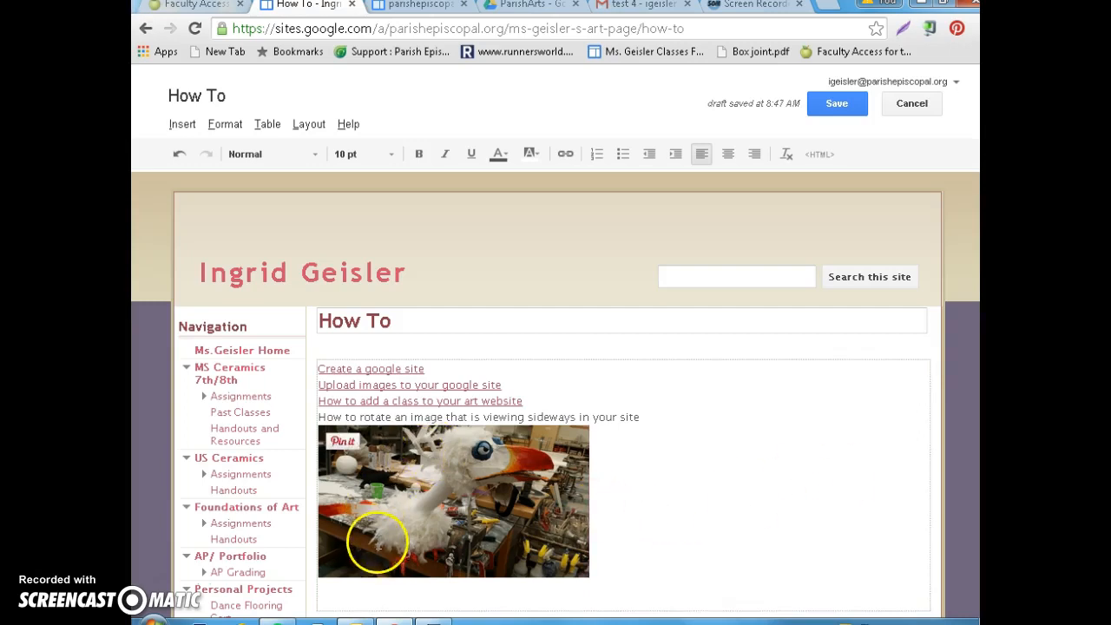
pyautogui.moveTo(557, 460)
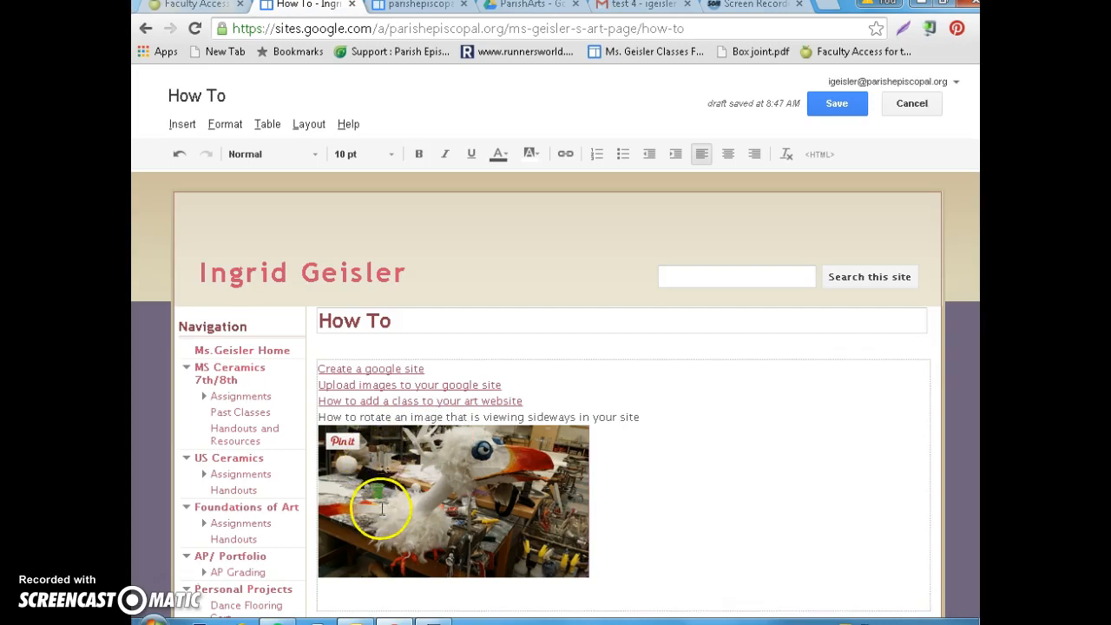
pyautogui.moveTo(864, 55)
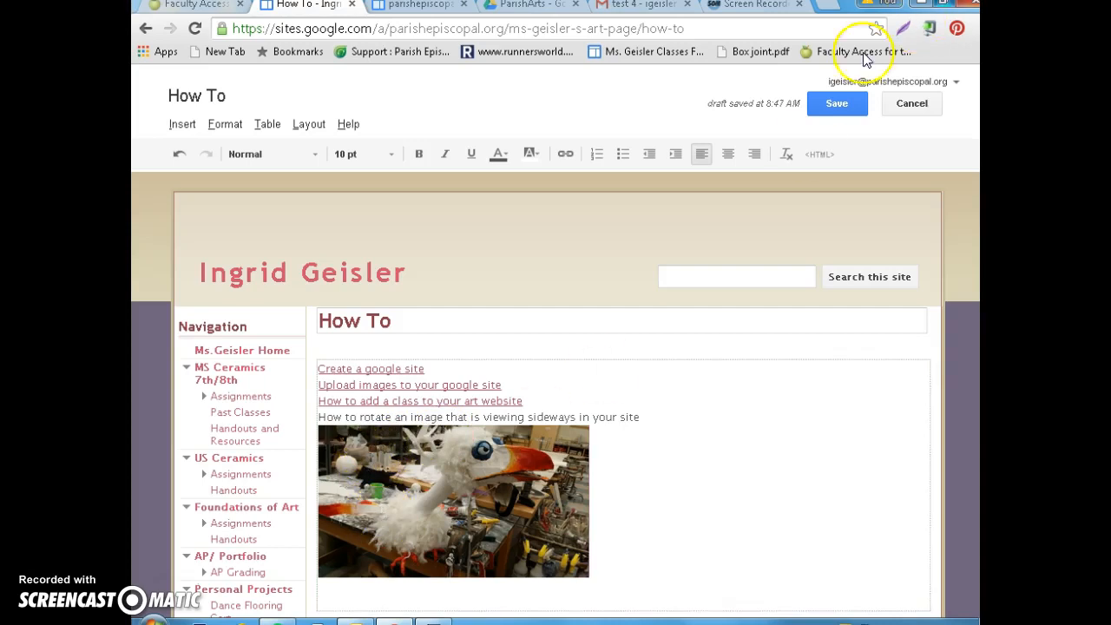
# Save the How To page edits and switch to the ParishArts Drive folder
pyautogui.click(836, 104)
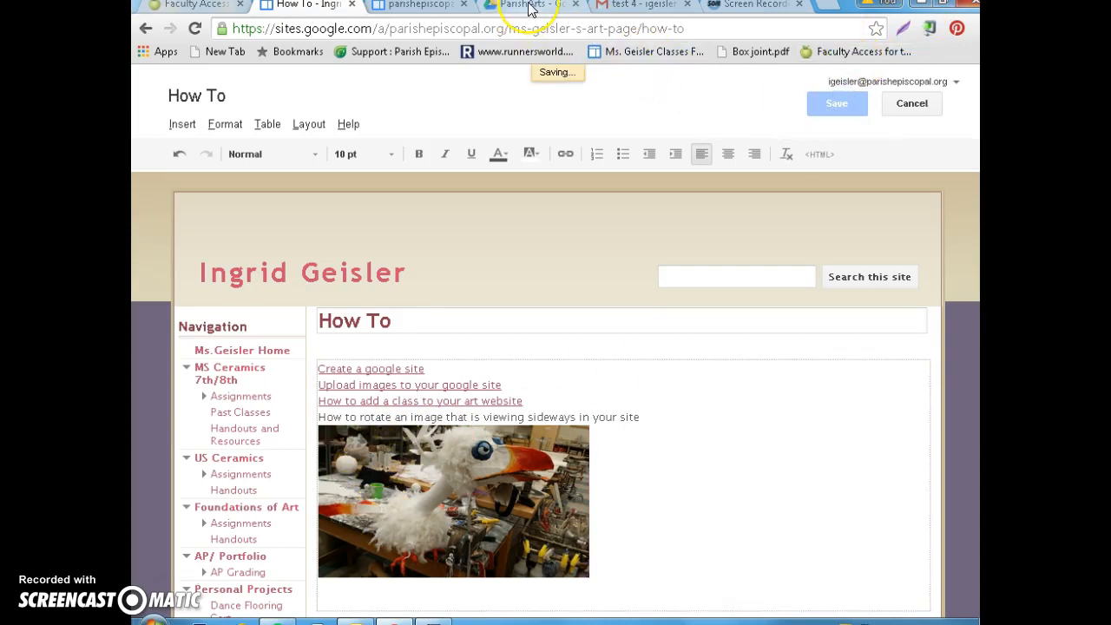
pyautogui.click(836, 105)
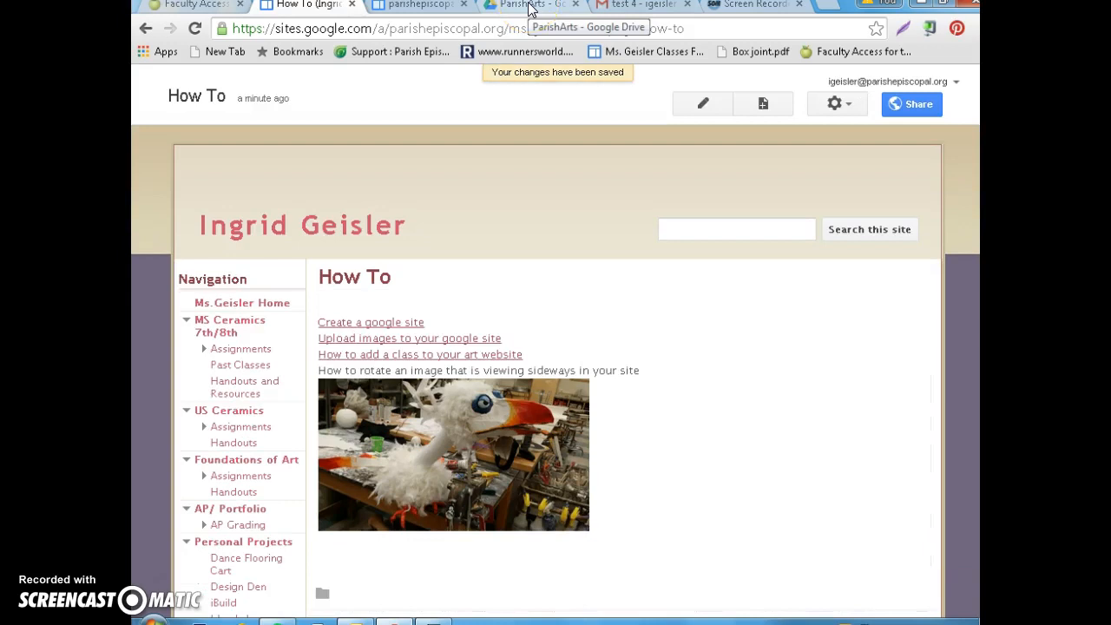
pyautogui.click(529, 7)
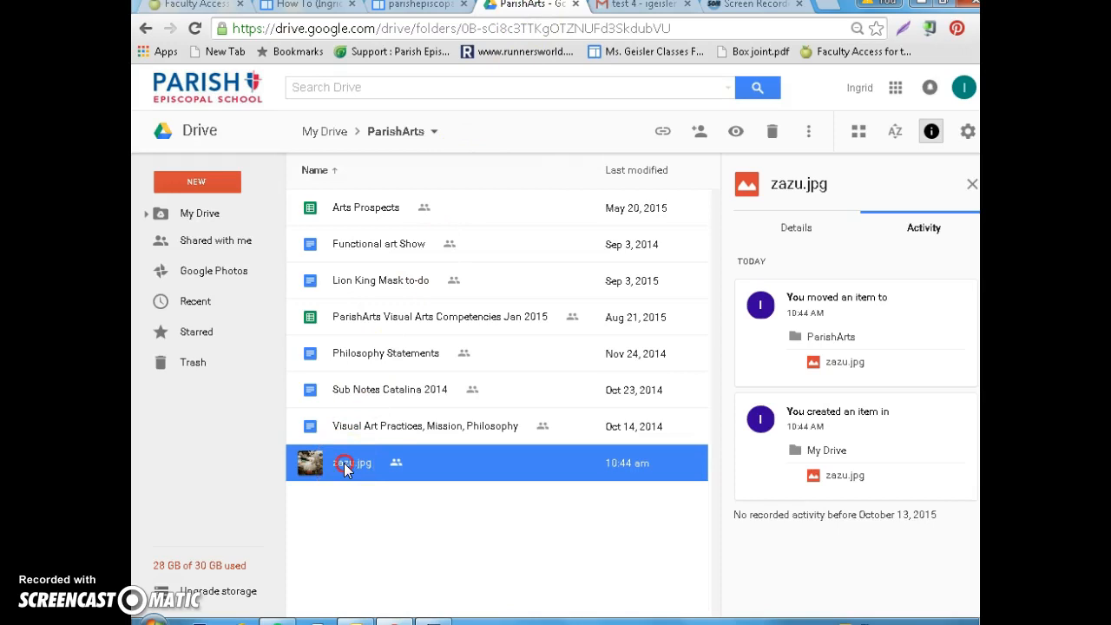
# Show the Open with app list for zazu.jpg from its right-click menu
pyautogui.rightClick(347, 461)
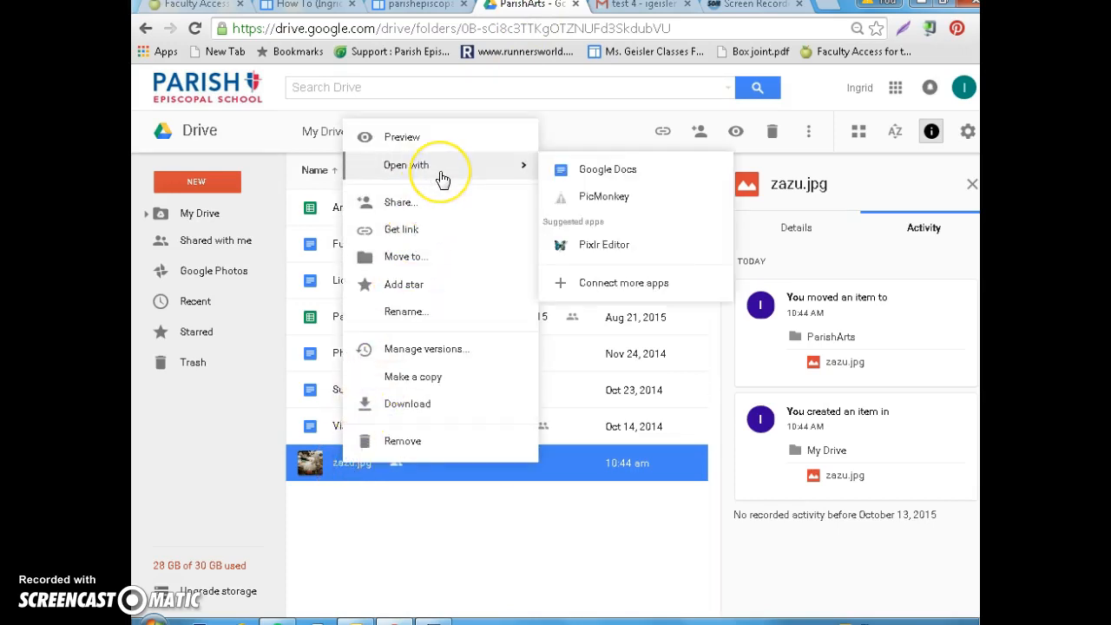
pyautogui.moveTo(588, 197)
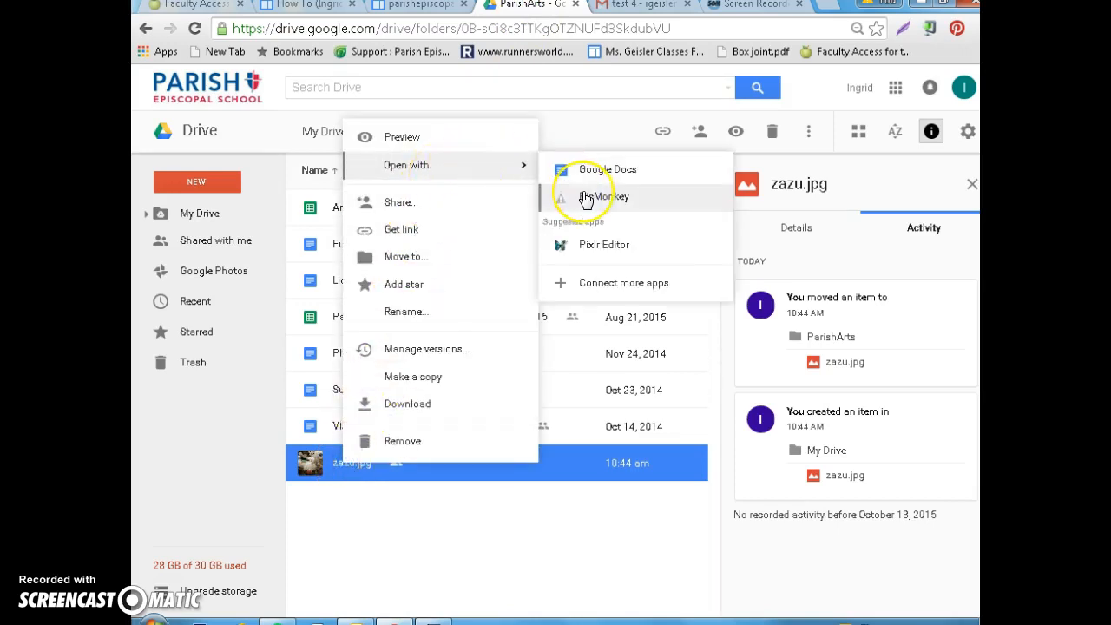
pyautogui.moveTo(694, 207)
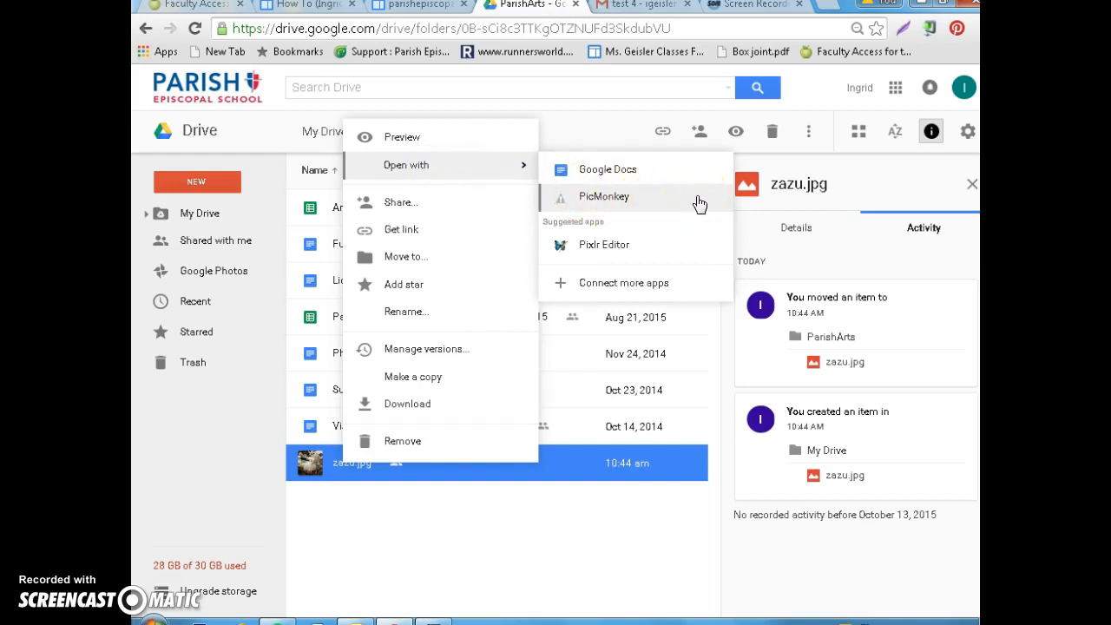
pyautogui.moveTo(611, 283)
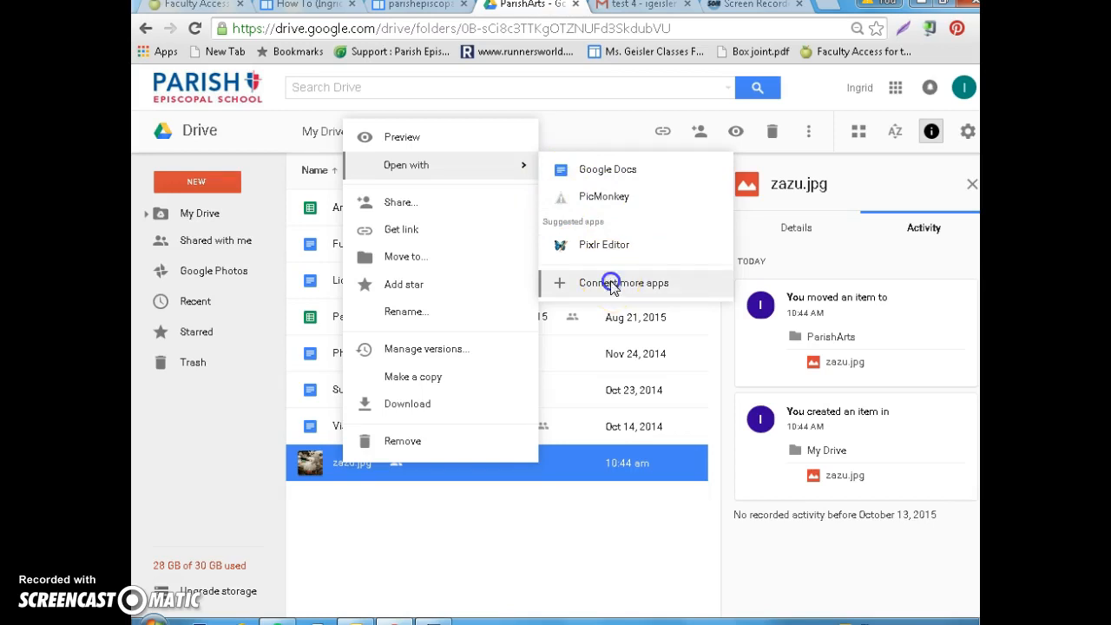
# Search Connect more apps for 'pic monkey', see it already installed, and close the dialog
pyautogui.click(625, 283)
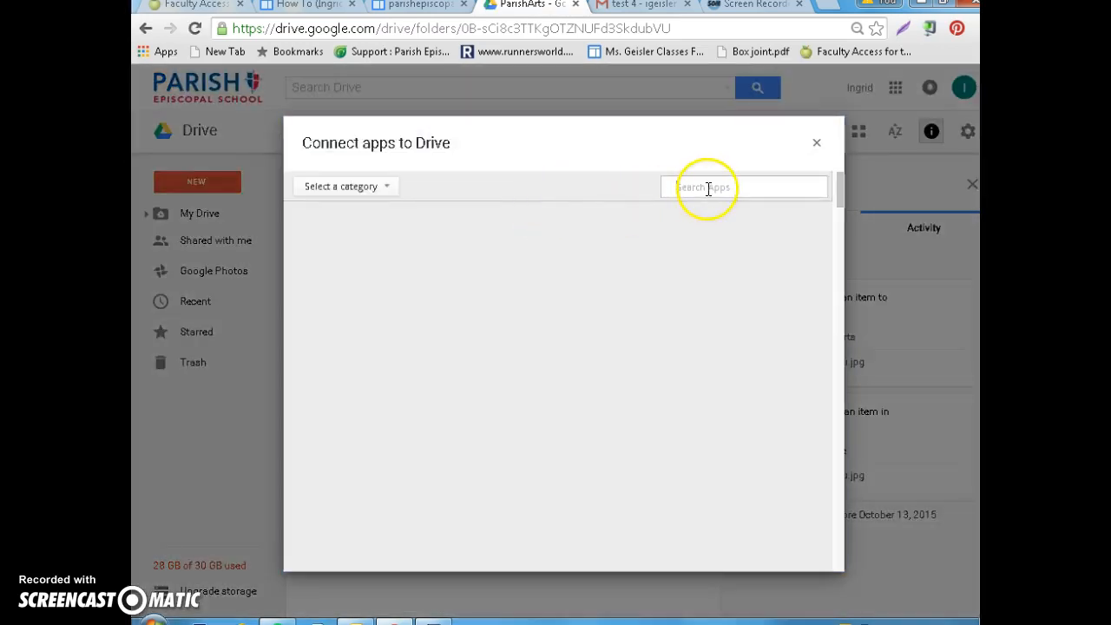
pyautogui.write('pic m')
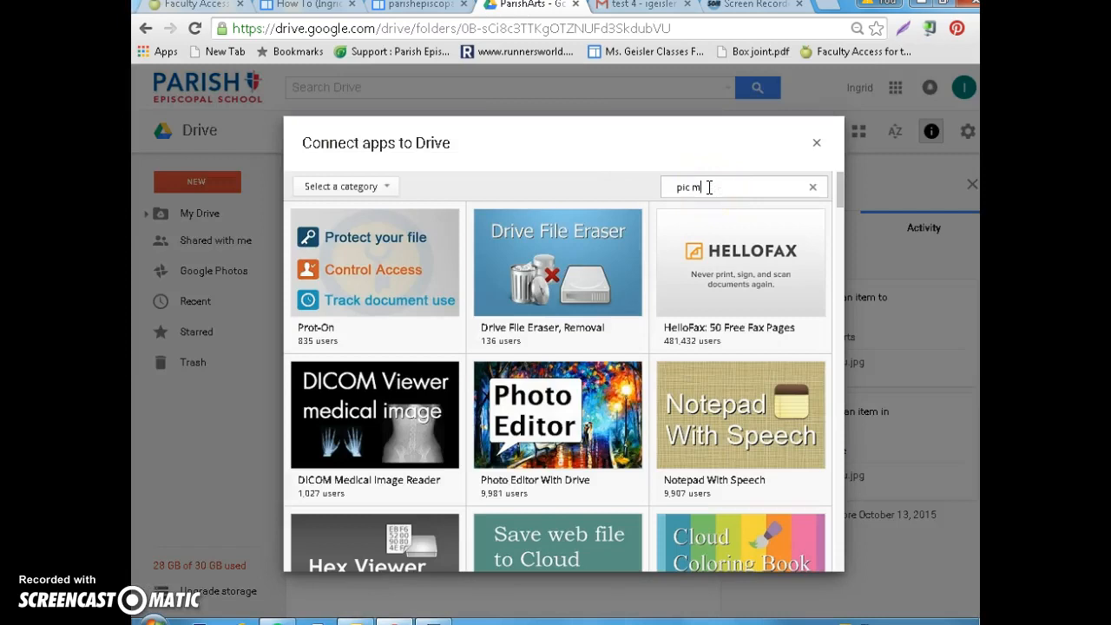
pyautogui.write('onkey')
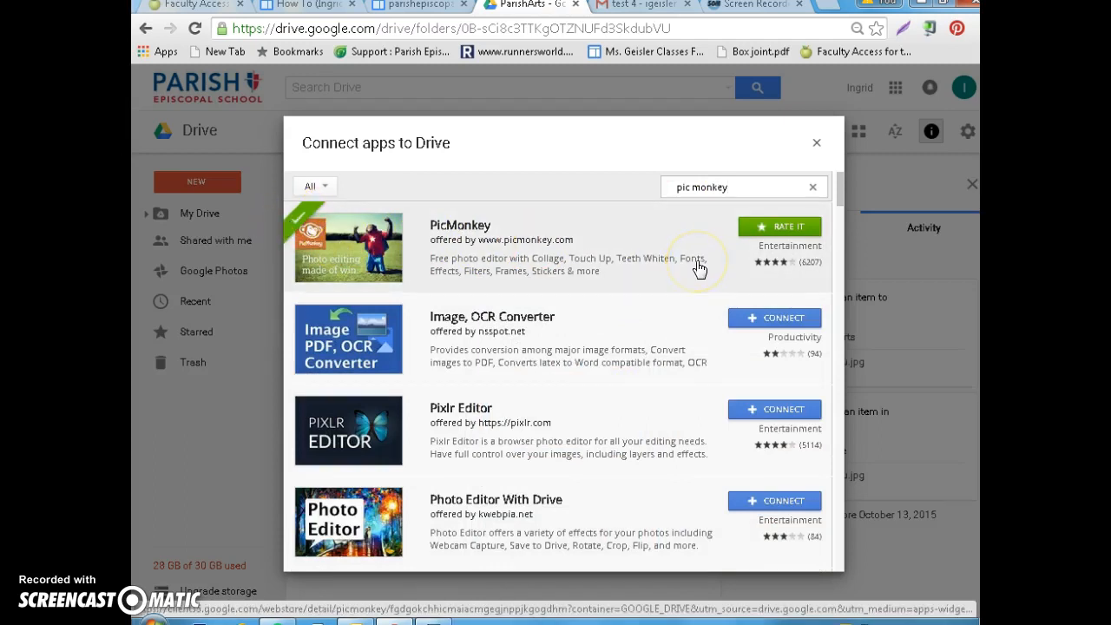
pyautogui.moveTo(816, 142)
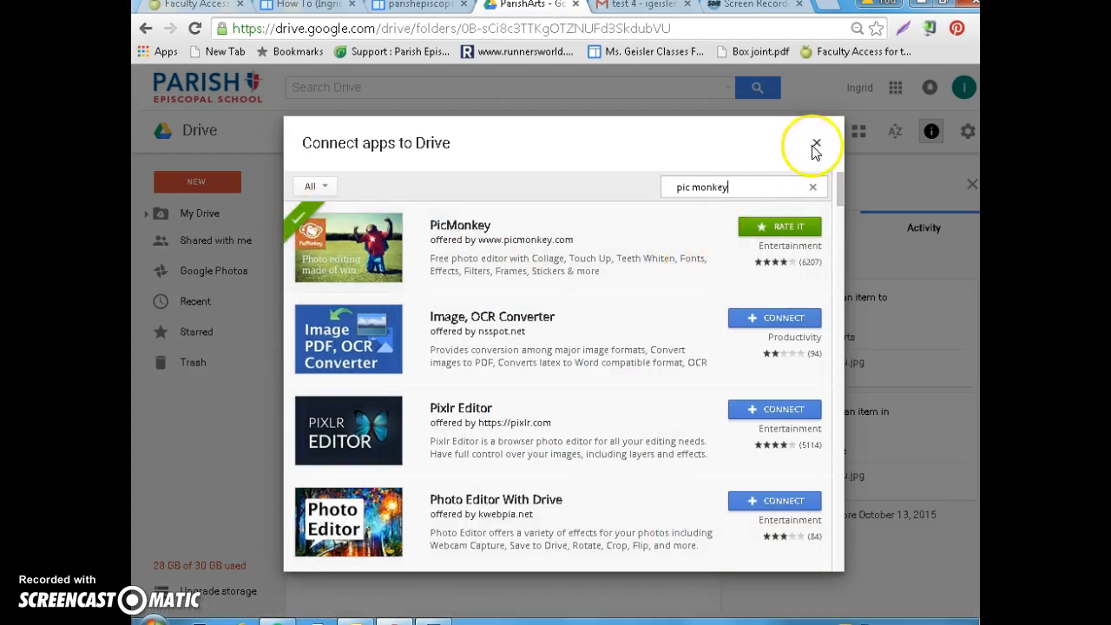
pyautogui.click(814, 142)
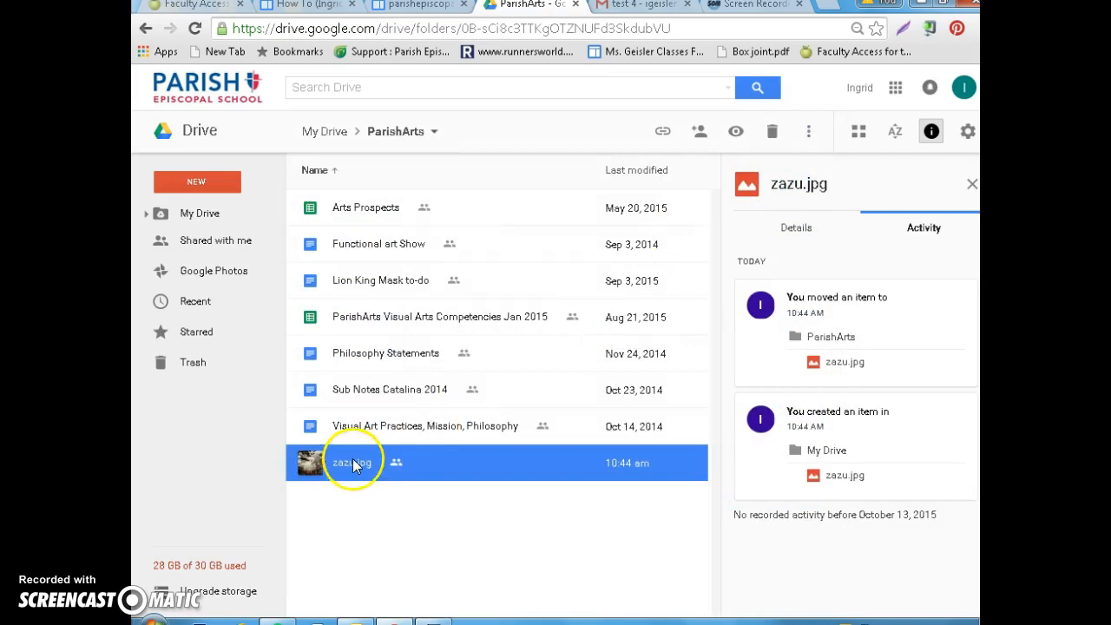
# Open zazu.jpg with PicMonkey from its Open with menu
pyautogui.rightClick(350, 462)
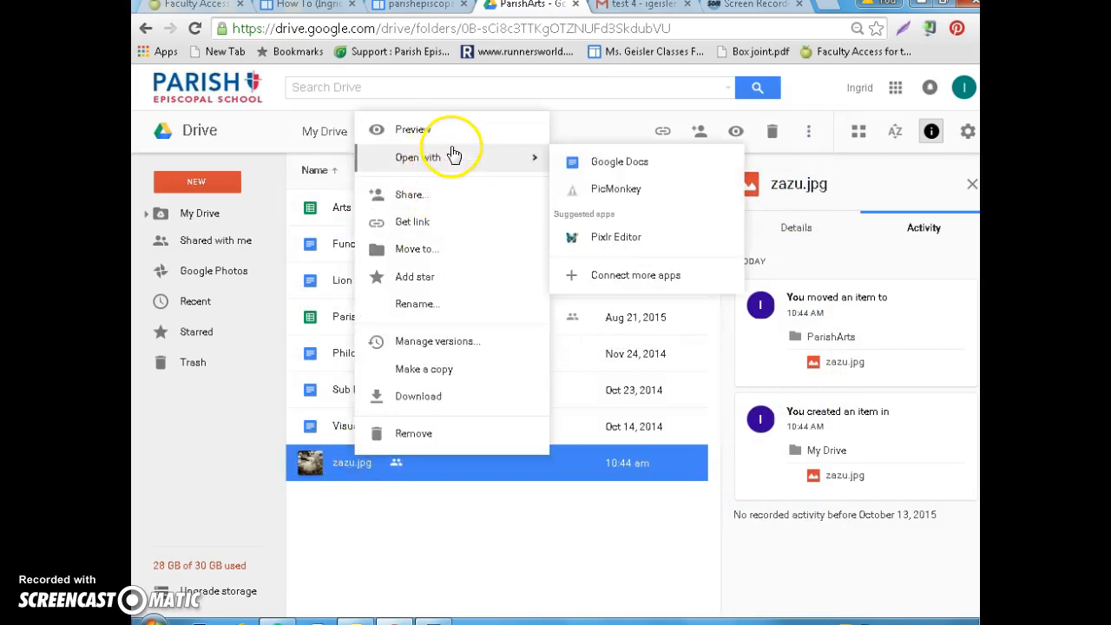
pyautogui.click(614, 187)
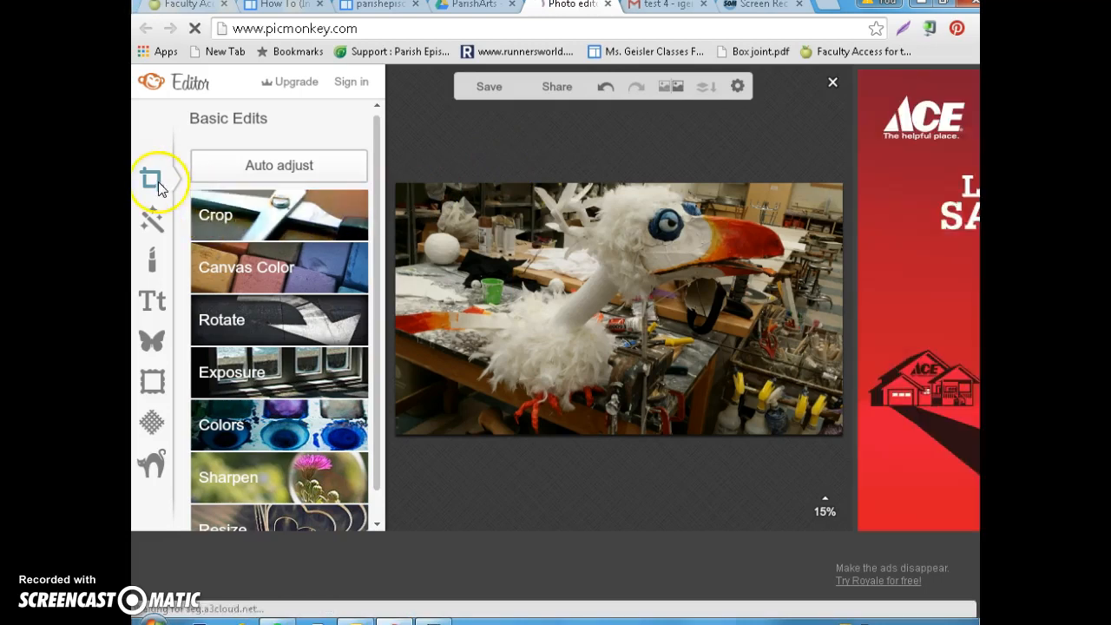
# Crop the Zazu photo to 3250 × 2032, dragging the box edges to frame the bird
pyautogui.click(215, 215)
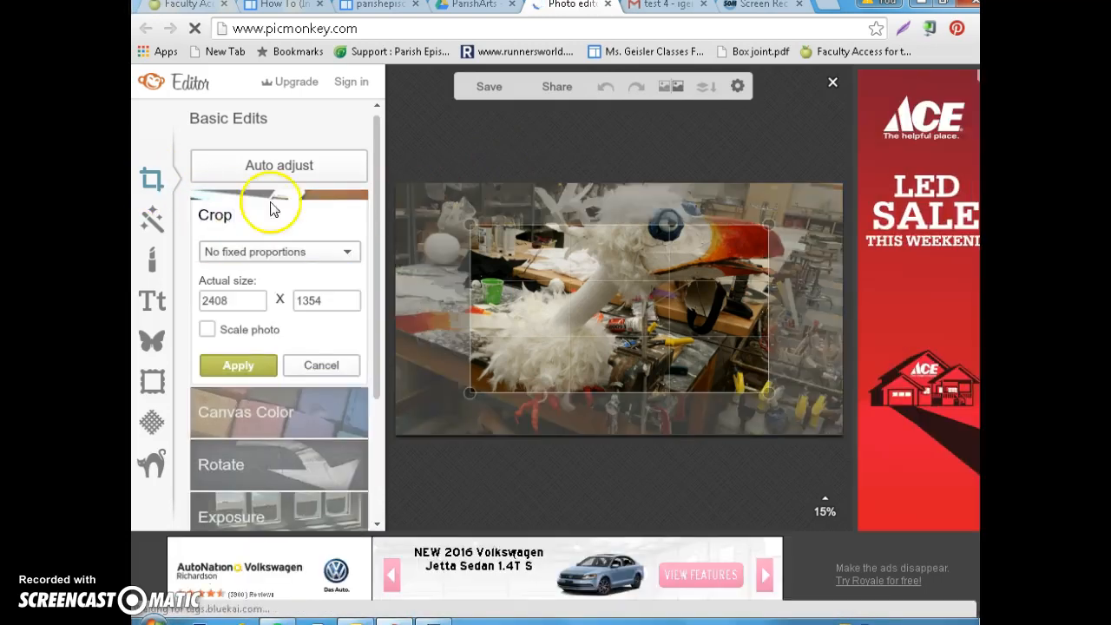
pyautogui.moveTo(470, 224); pyautogui.dragTo(451, 189)
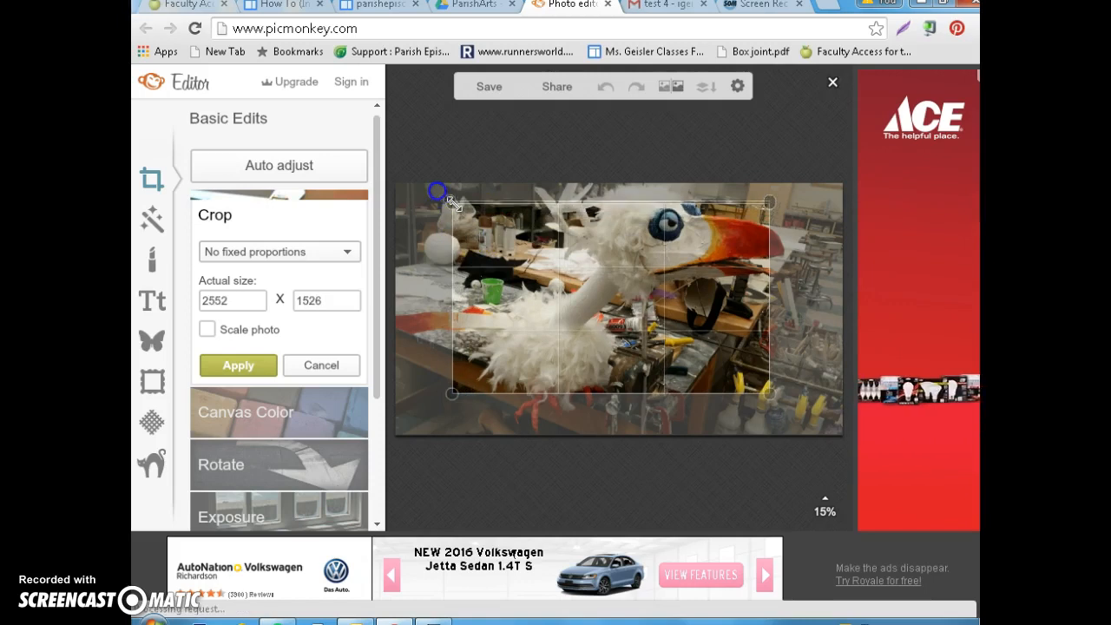
pyautogui.moveTo(437, 189); pyautogui.dragTo(396, 182)
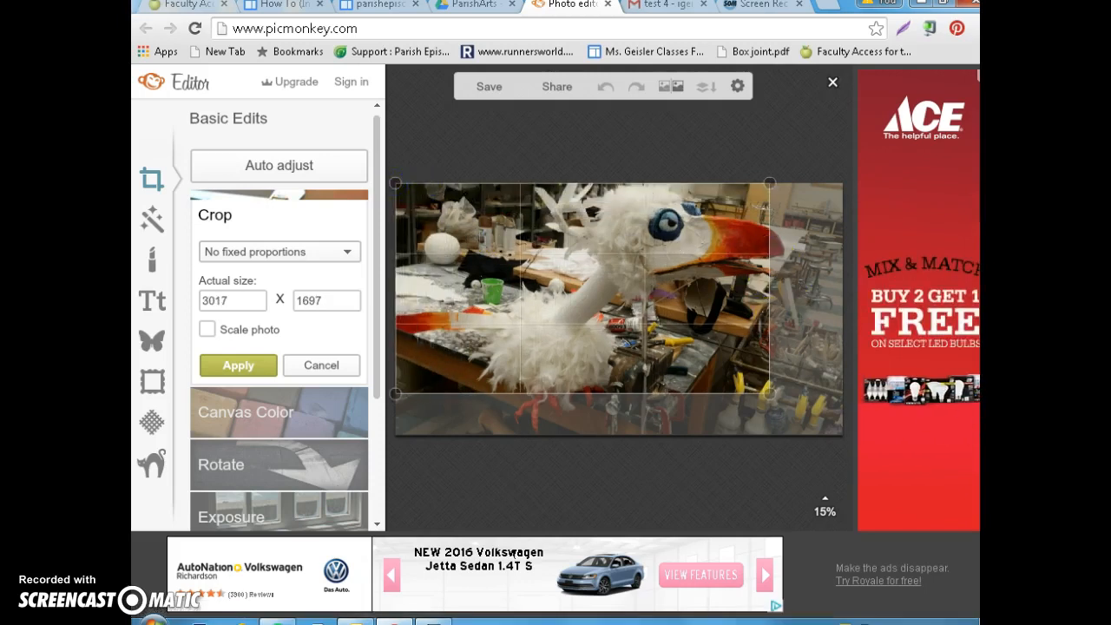
pyautogui.moveTo(767, 392); pyautogui.dragTo(789, 399)
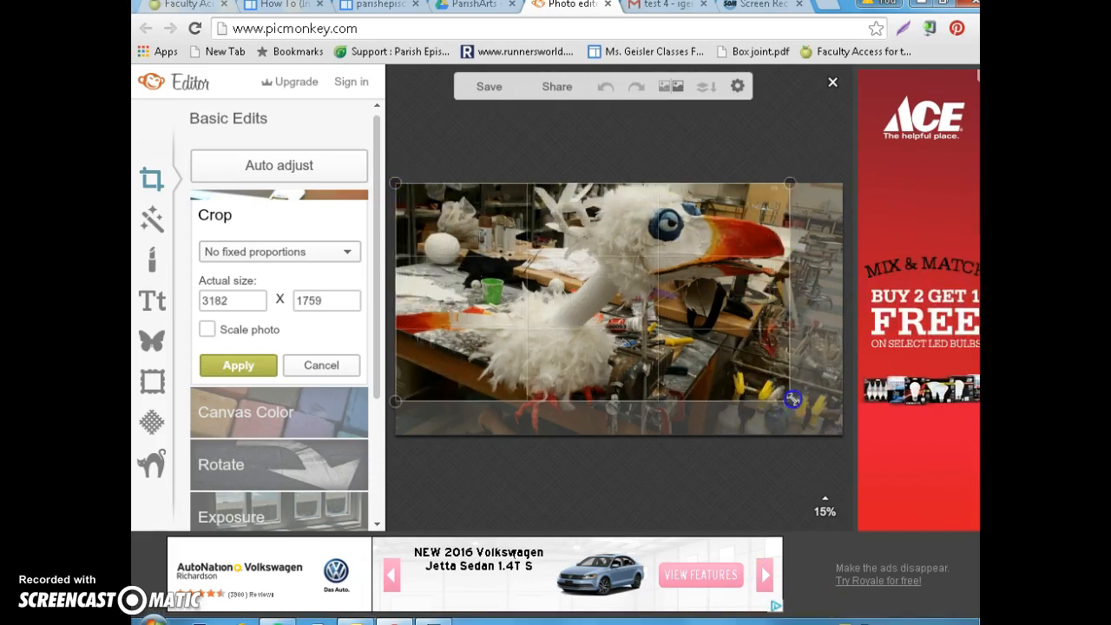
pyautogui.moveTo(791, 399); pyautogui.dragTo(798, 434)
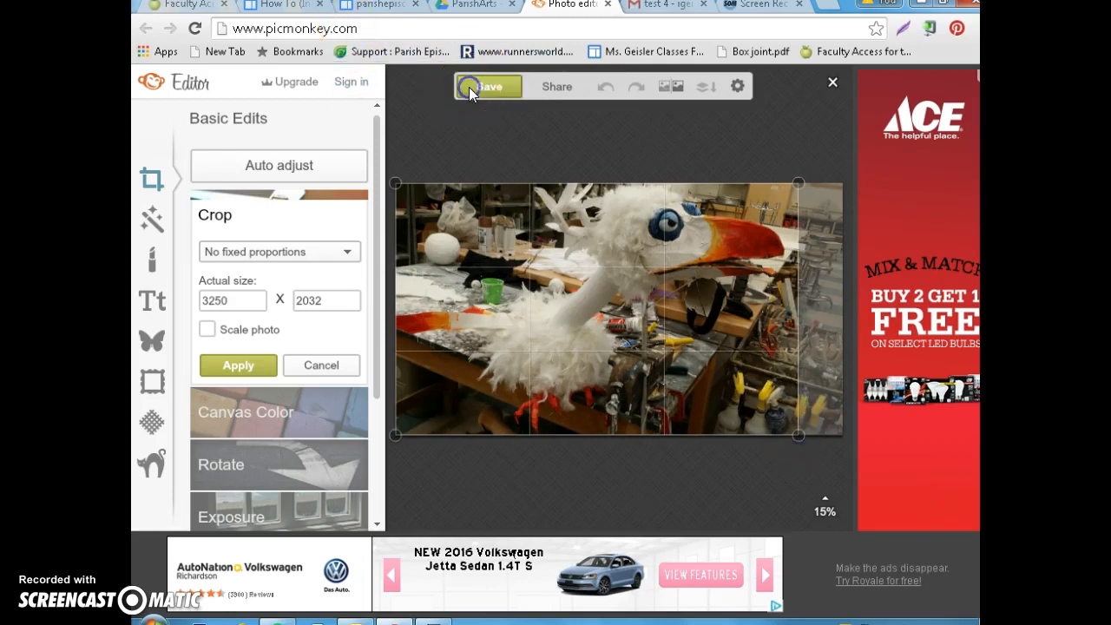
# Save the crop with Replace over zazu.jpg and return to the How To page
pyautogui.click(489, 87)
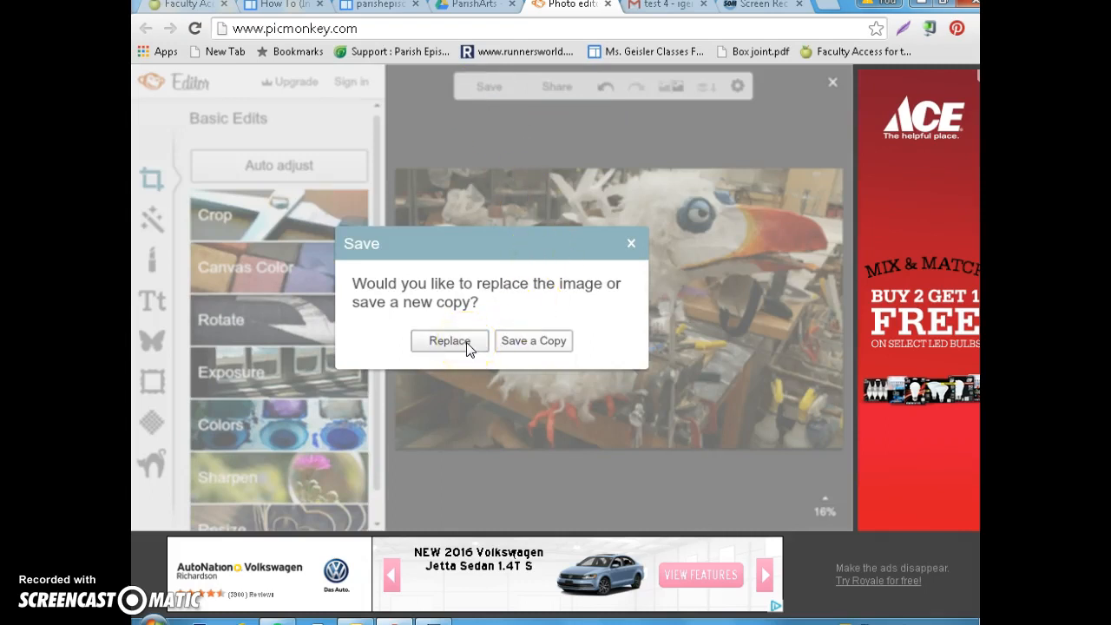
pyautogui.click(448, 340)
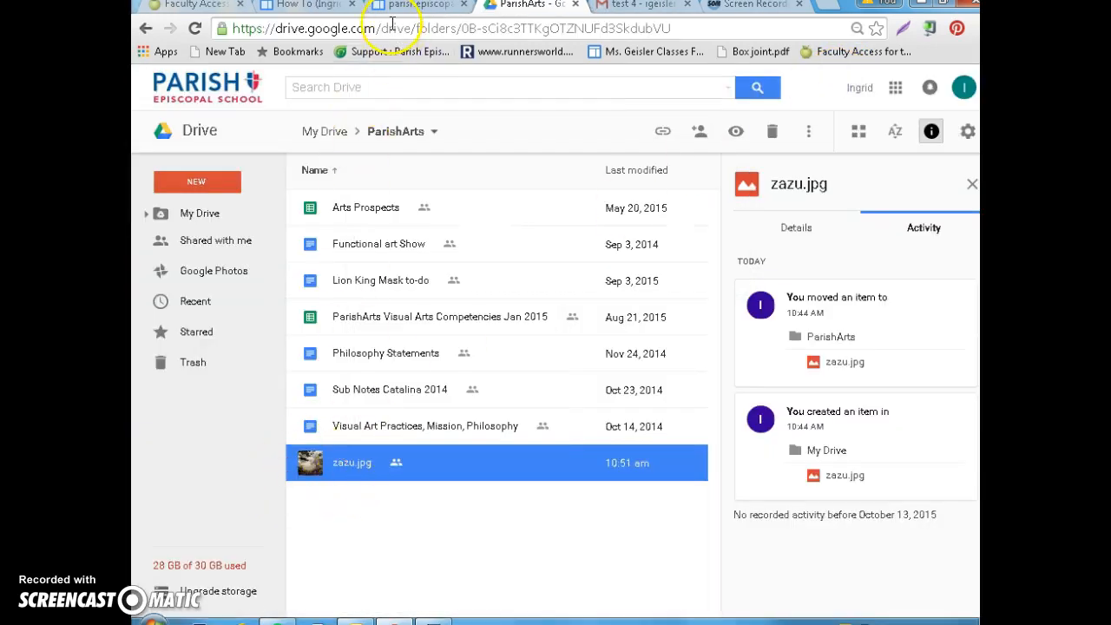
pyautogui.click(298, 7)
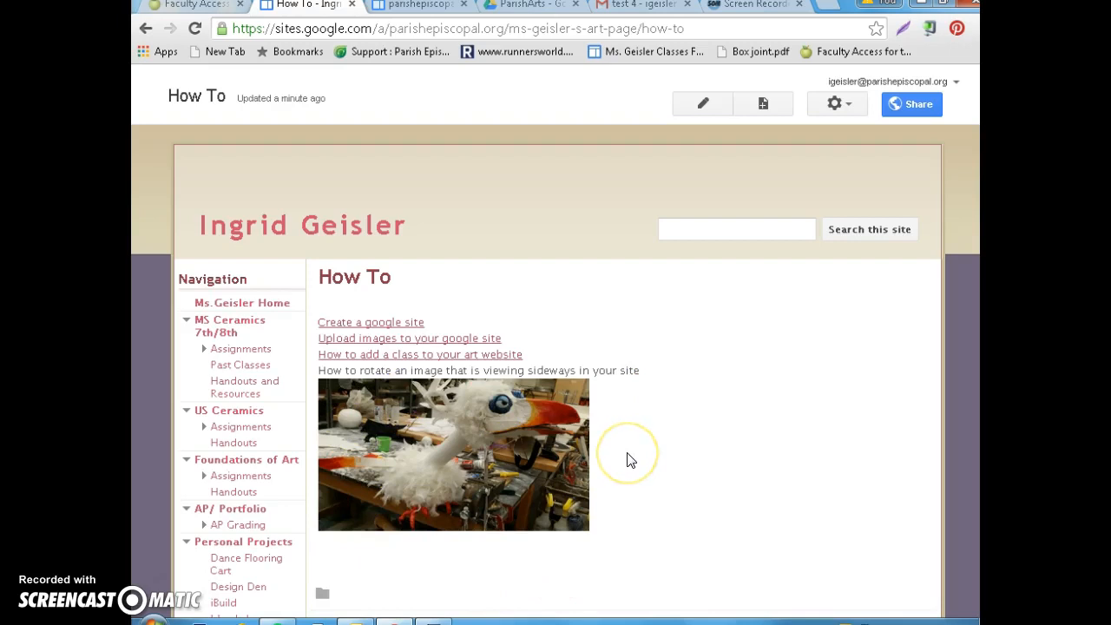
pyautogui.moveTo(503, 422)
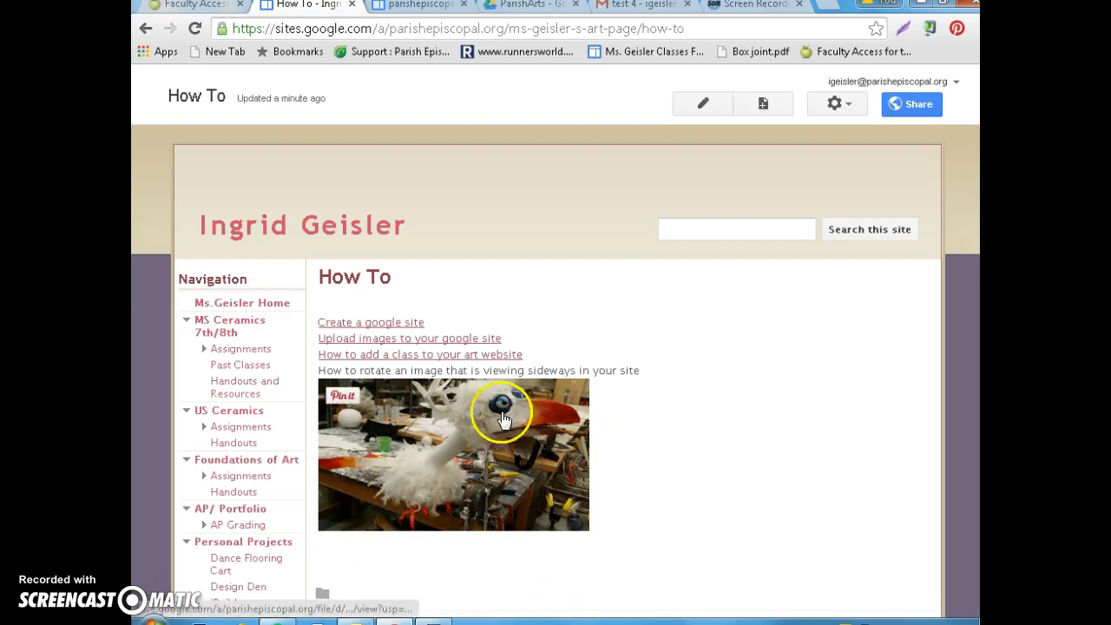
pyautogui.moveTo(472, 437)
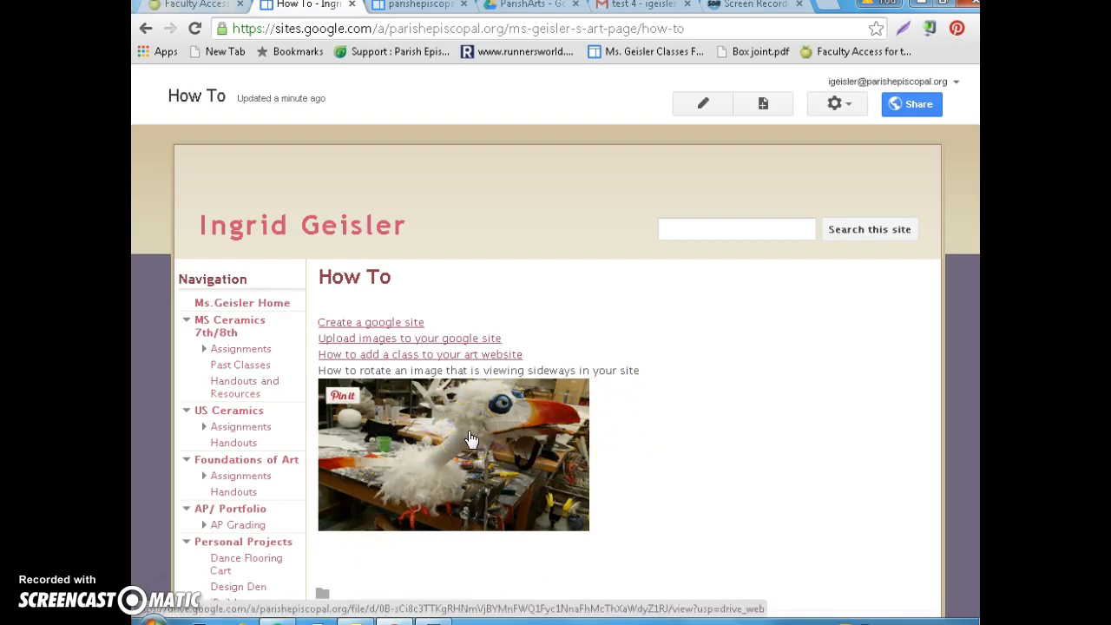